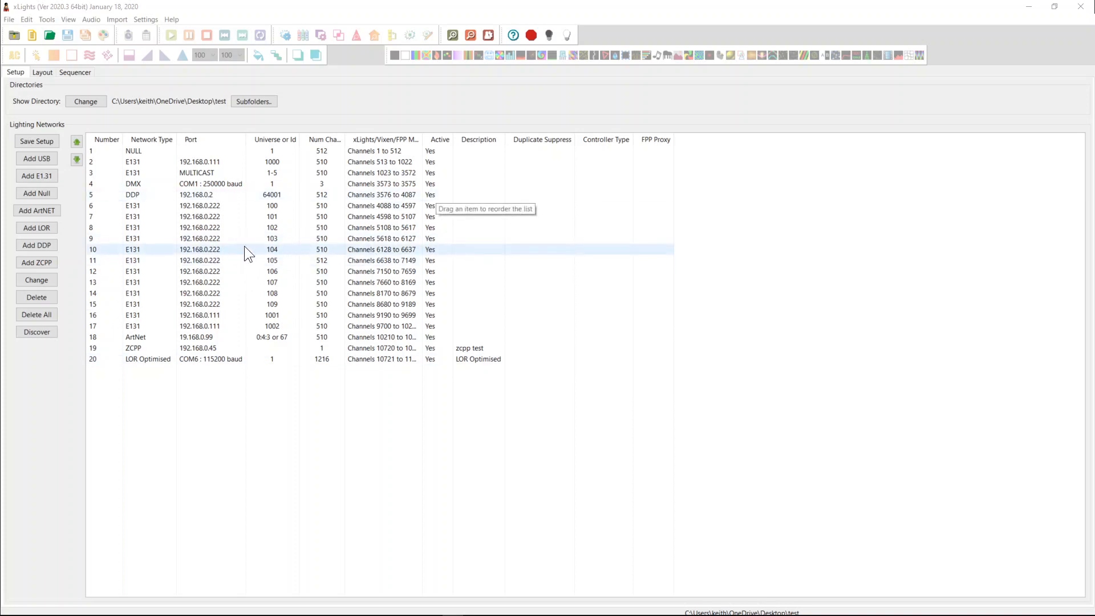
Delete the universe 105 output and set universe 104's Universe Size to 512 channels
click(233, 227)
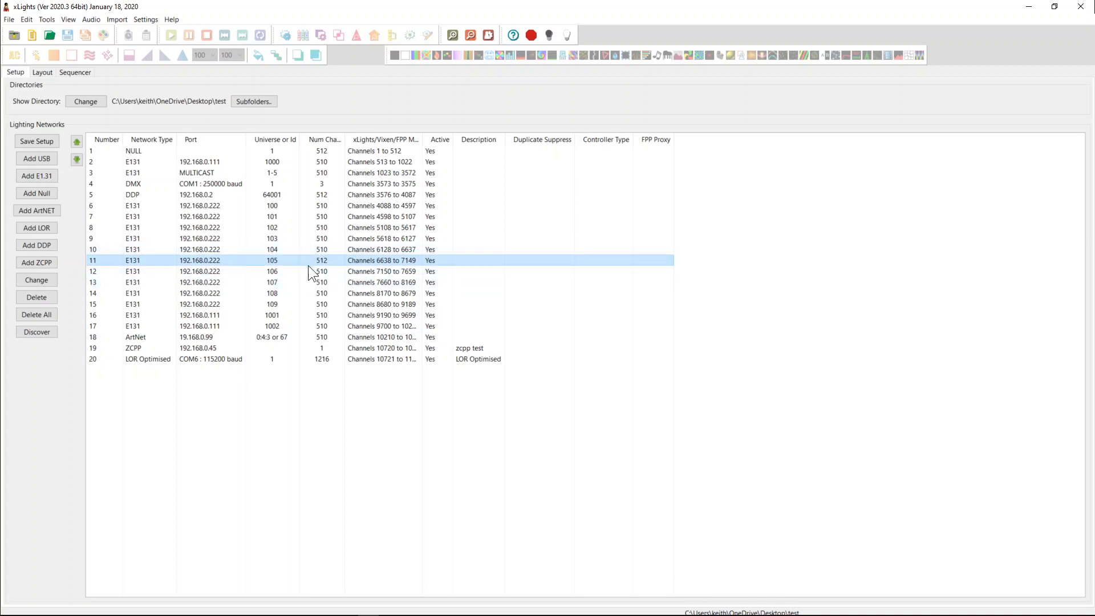
mouse_move(266, 276)
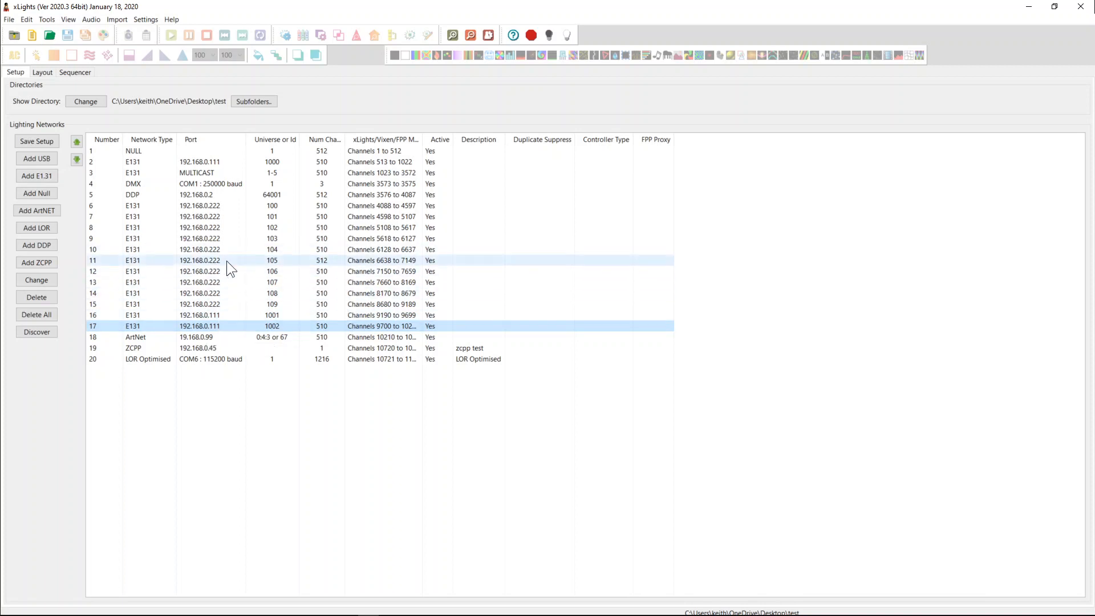
click(36, 297)
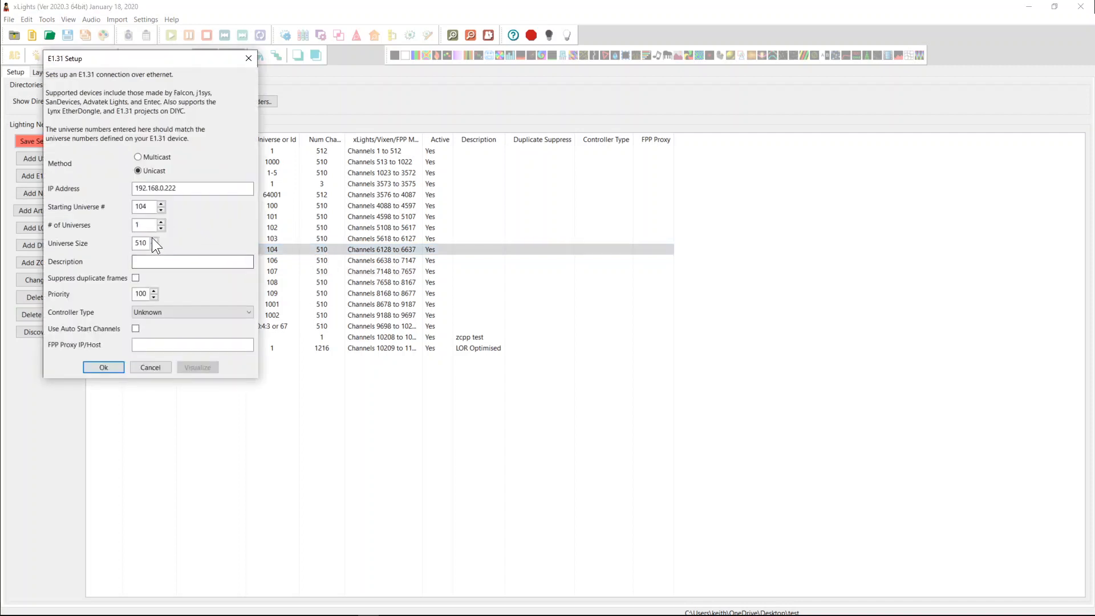
click(102, 367)
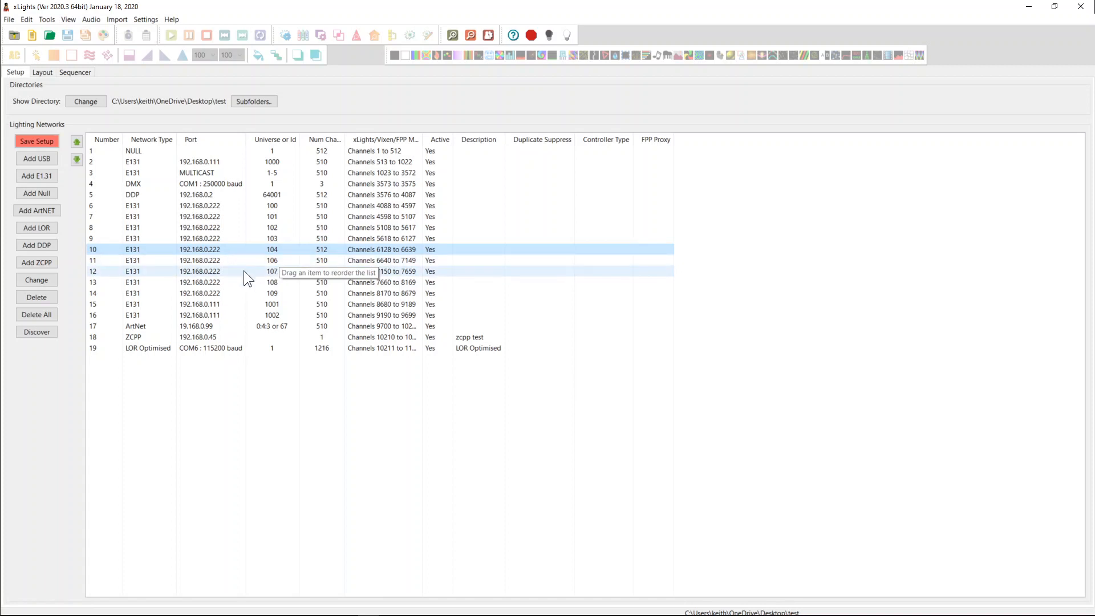
mouse_move(247, 271)
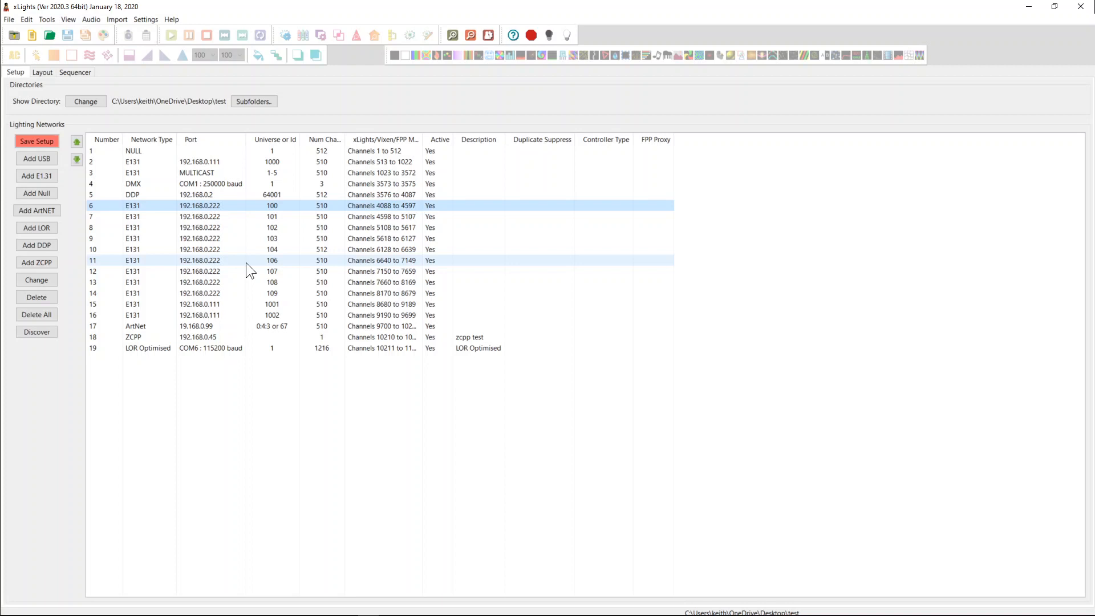
Select the universe 100 output, then bring up the File commands for Select Show Folder
click(273, 205)
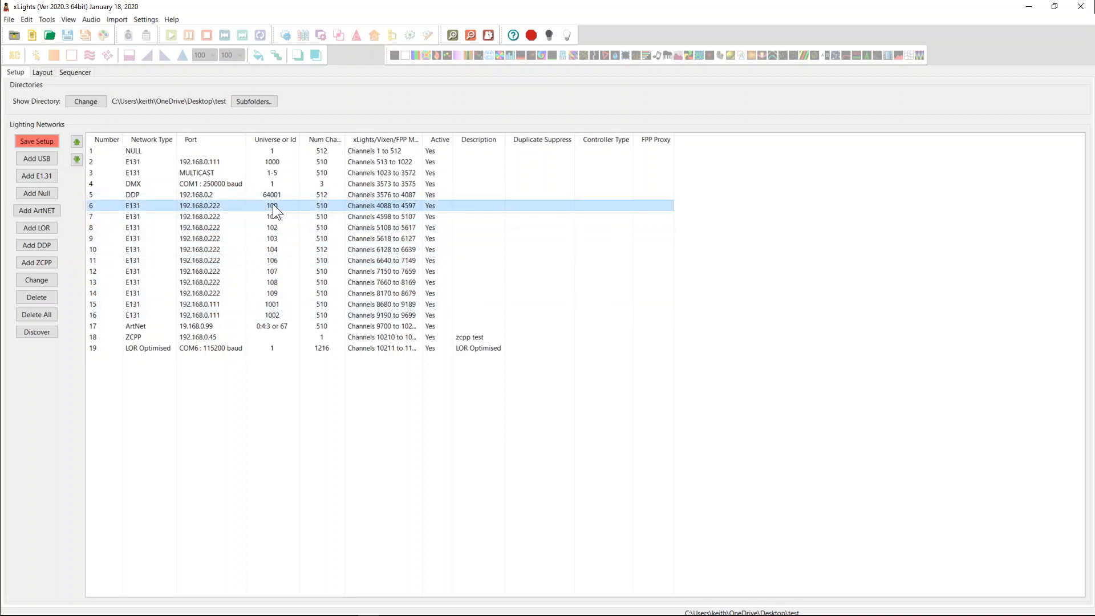
click(272, 272)
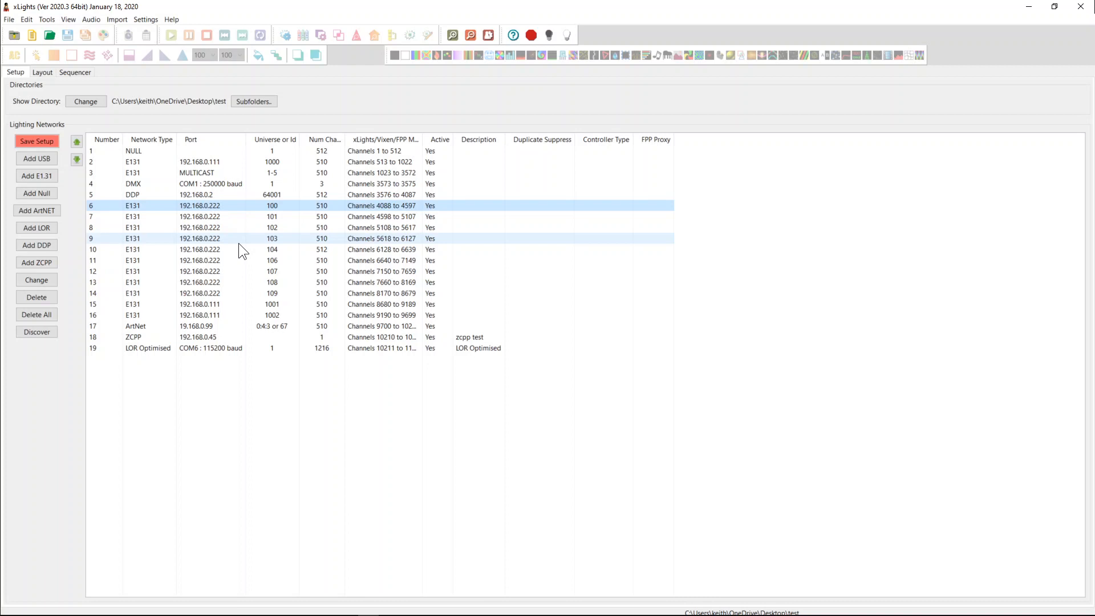
click(9, 19)
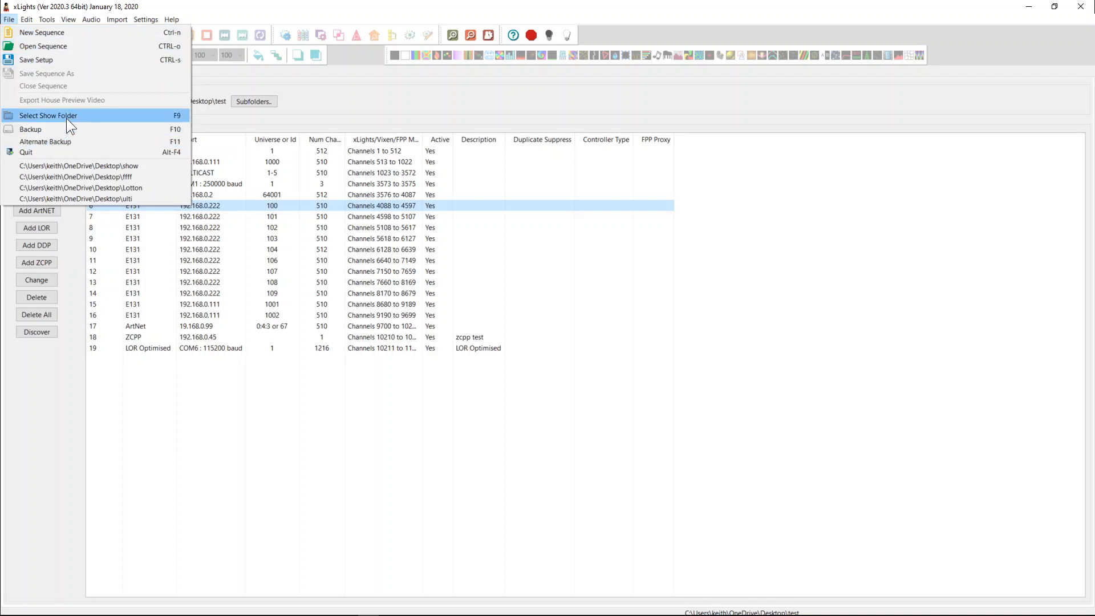
Set the show folder to Documents > mylights.git > Home and answer the save-changes prompt
click(31, 129)
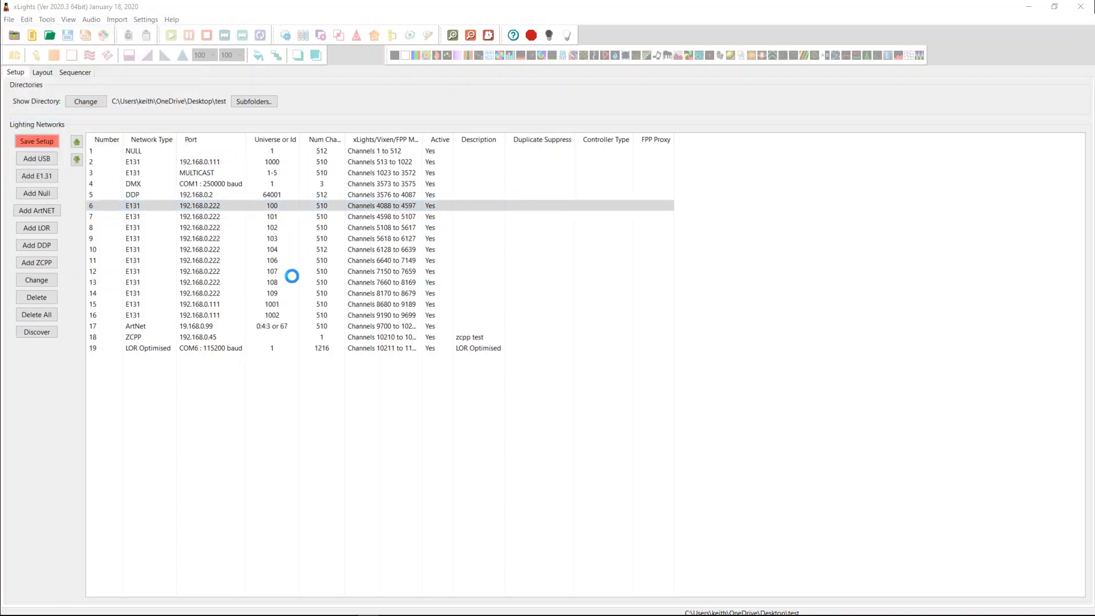
click(85, 102)
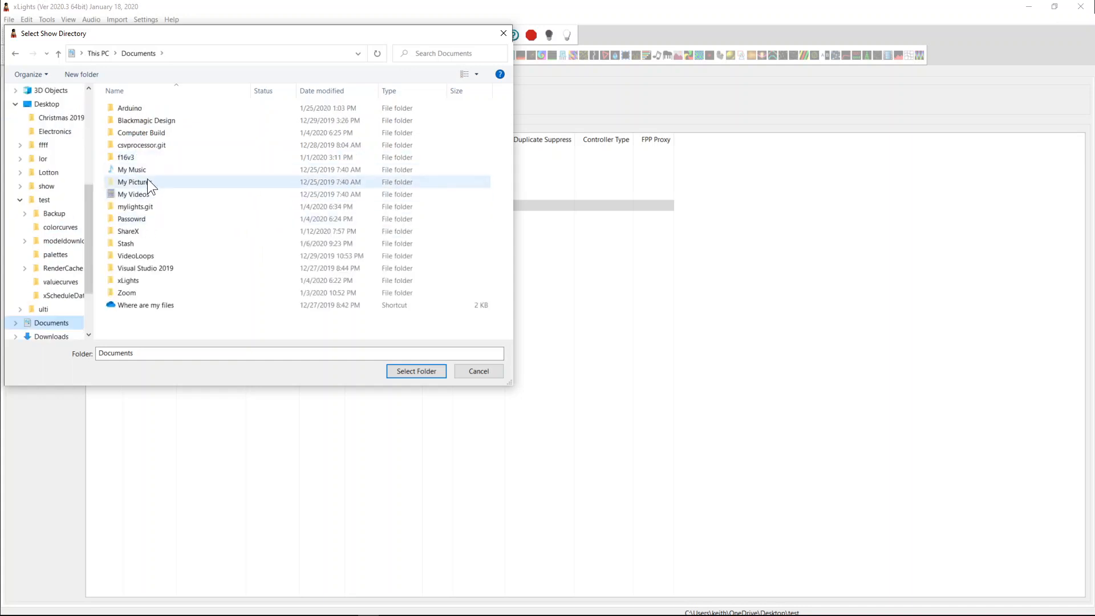
click(129, 280)
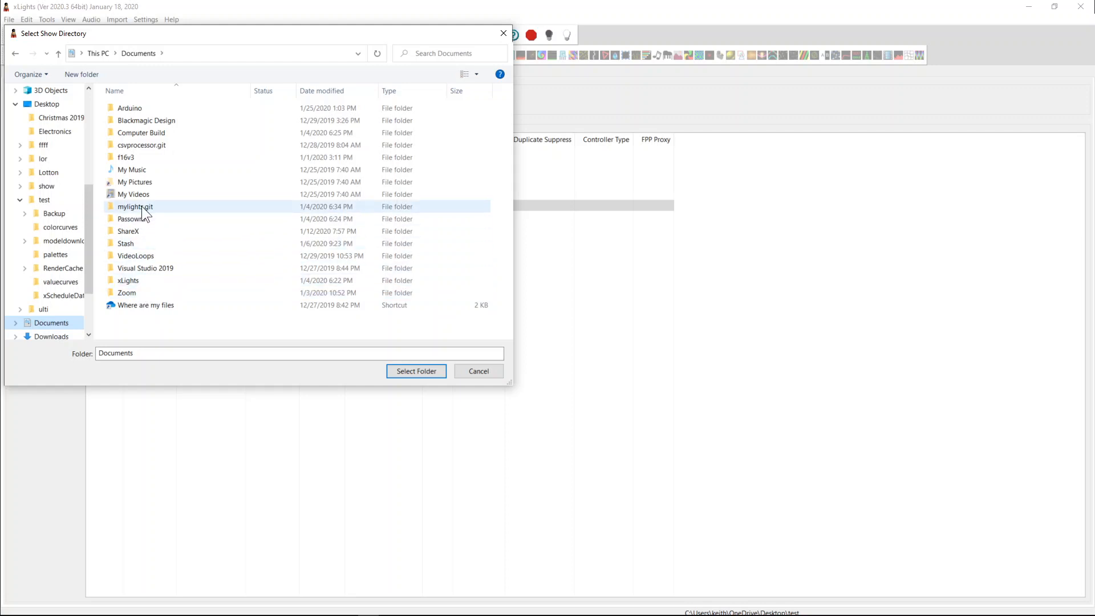
double_click(134, 206)
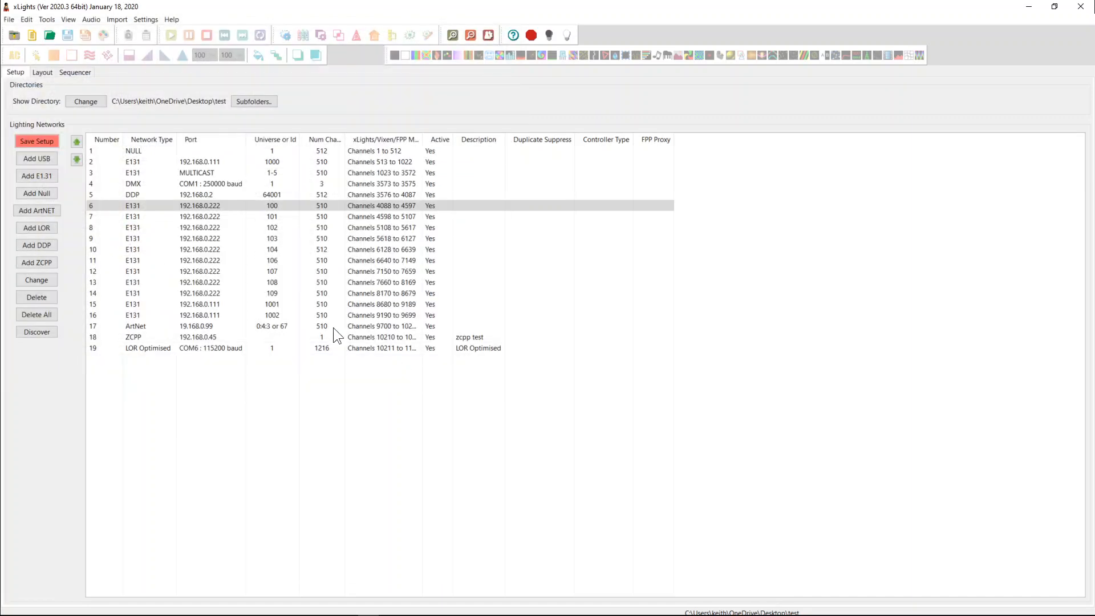
click(36, 141)
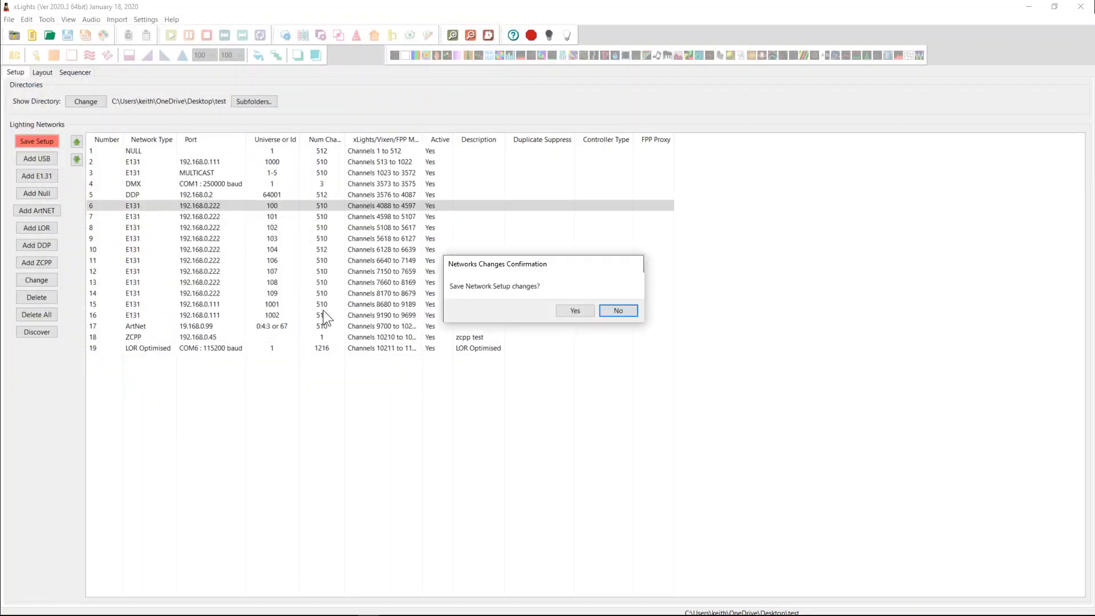
click(617, 310)
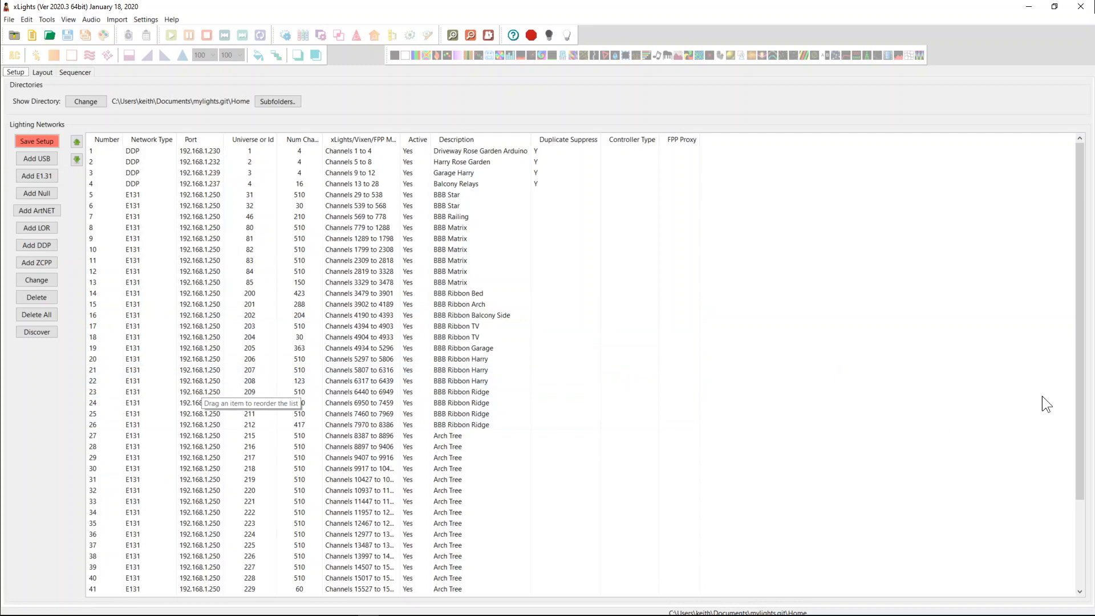
scroll(down, 3)
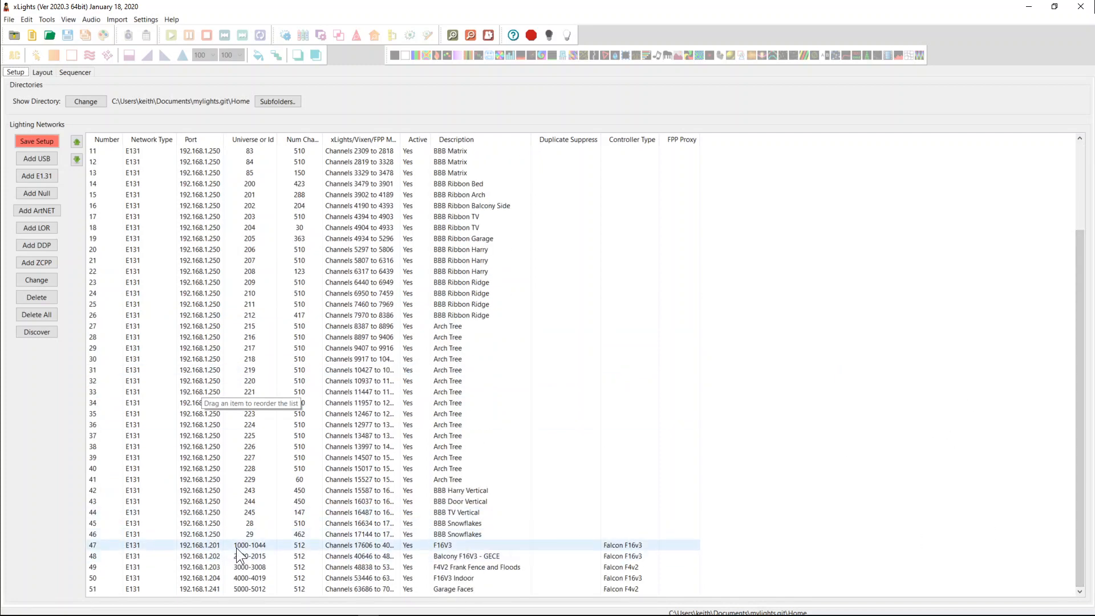
mouse_move(419, 548)
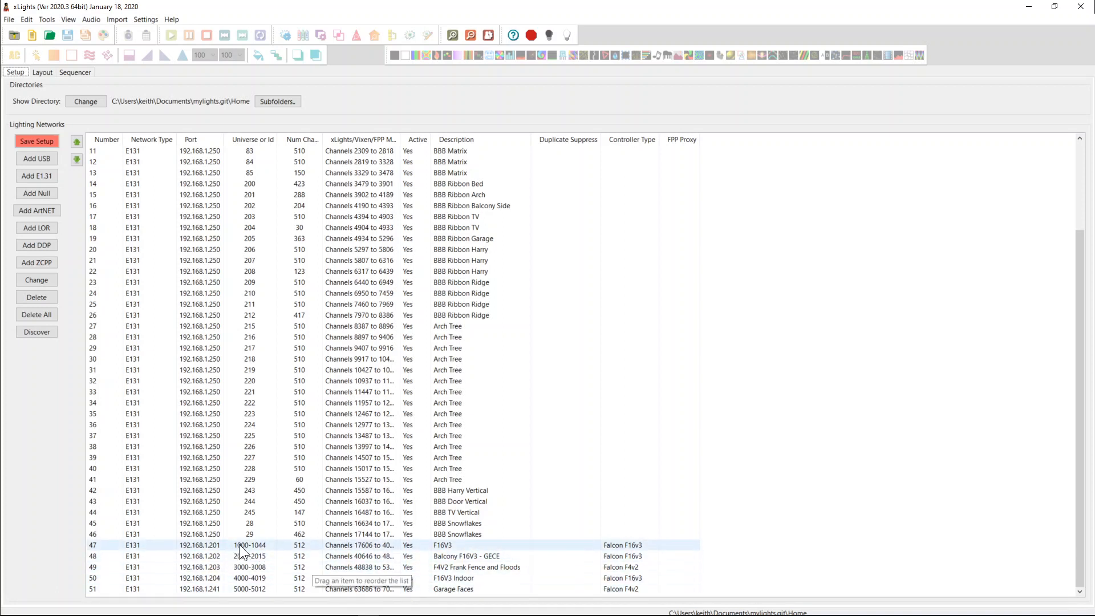
click(440, 545)
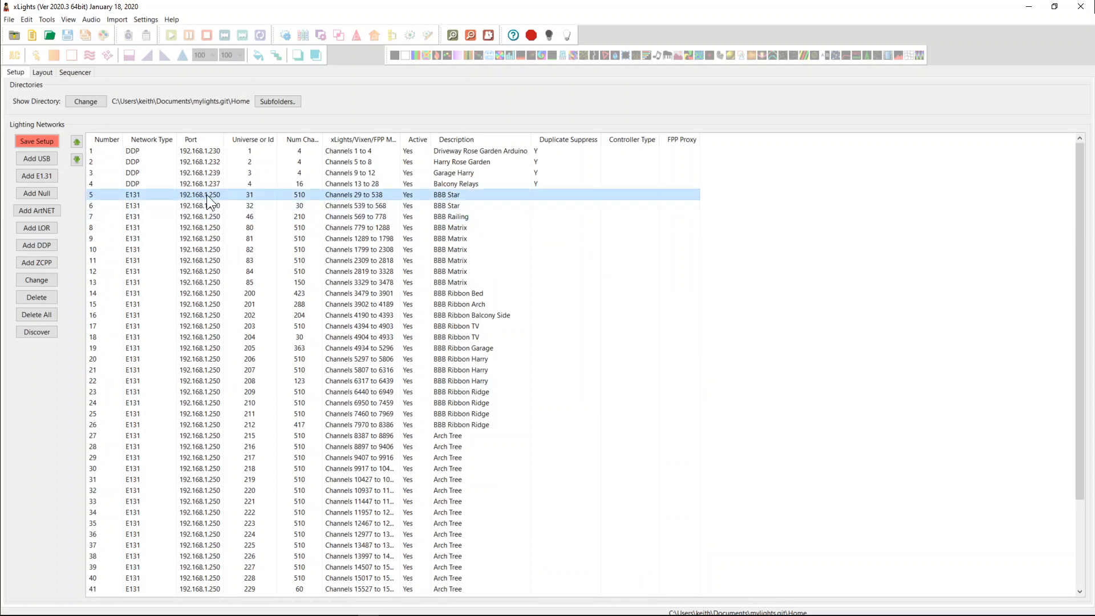
click(249, 226)
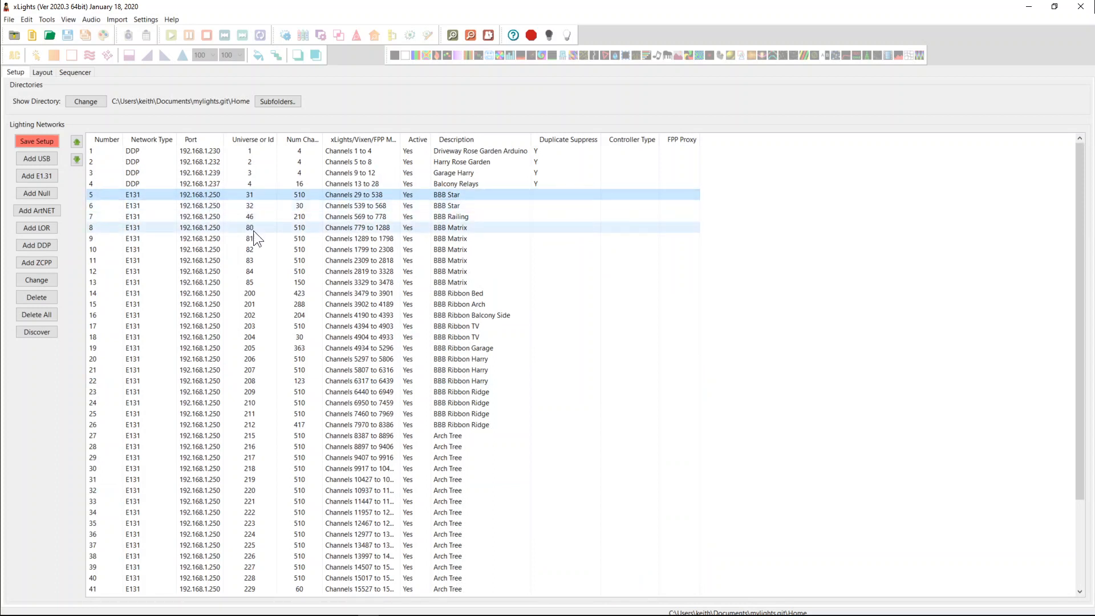
click(279, 250)
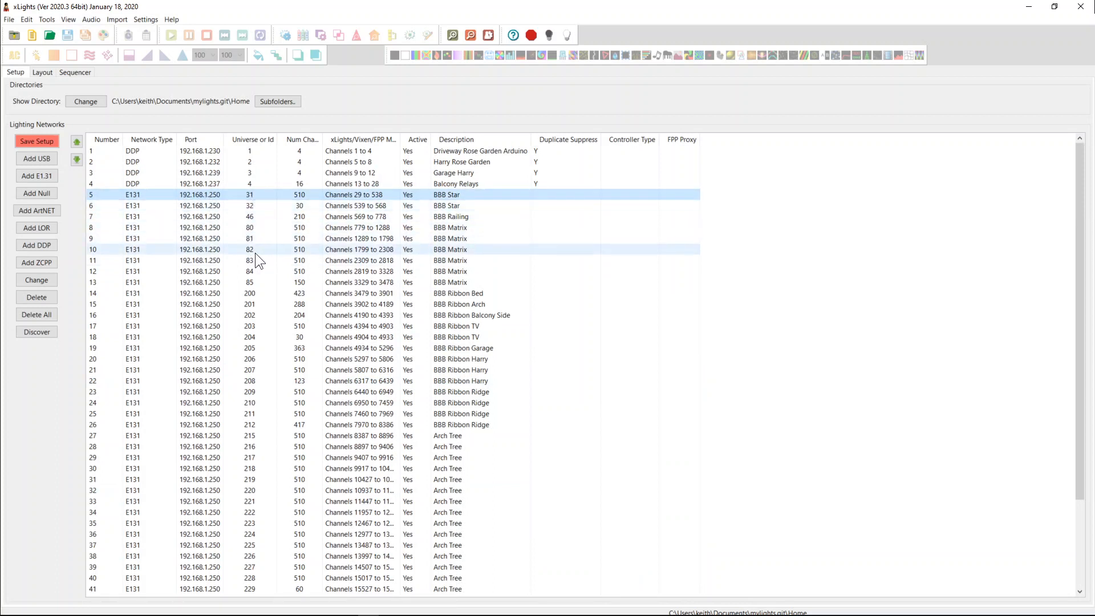
click(279, 359)
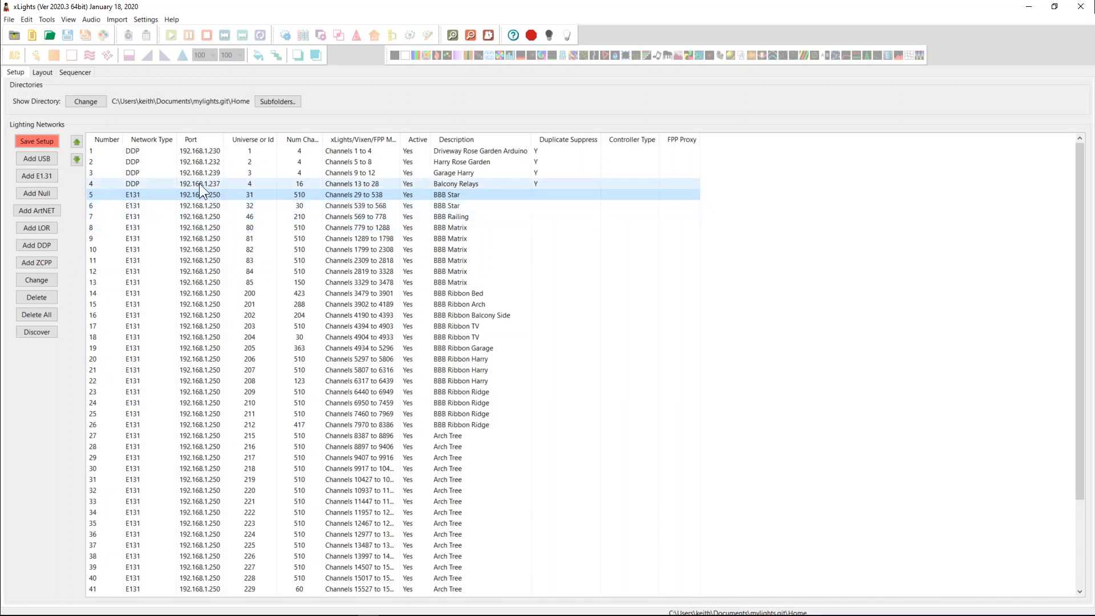
scroll(down, 3)
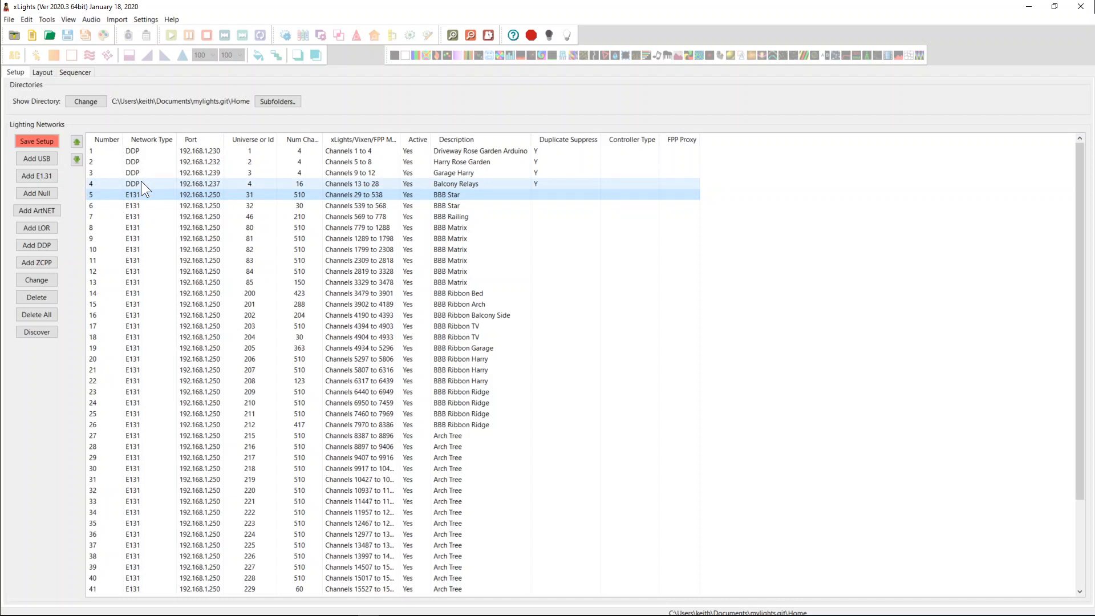
scroll(down, 3)
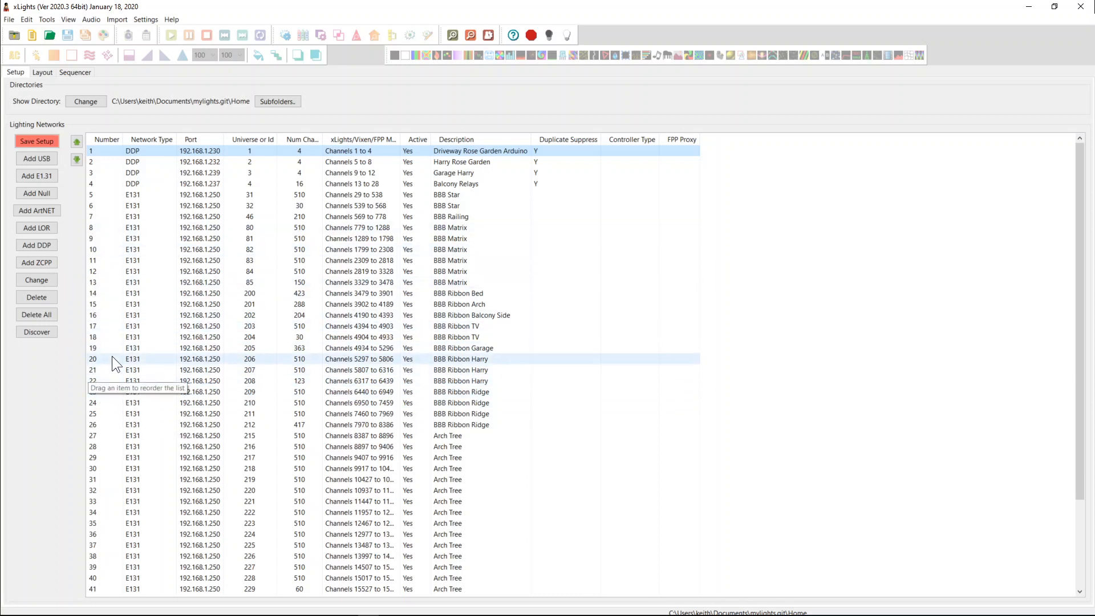
click(101, 457)
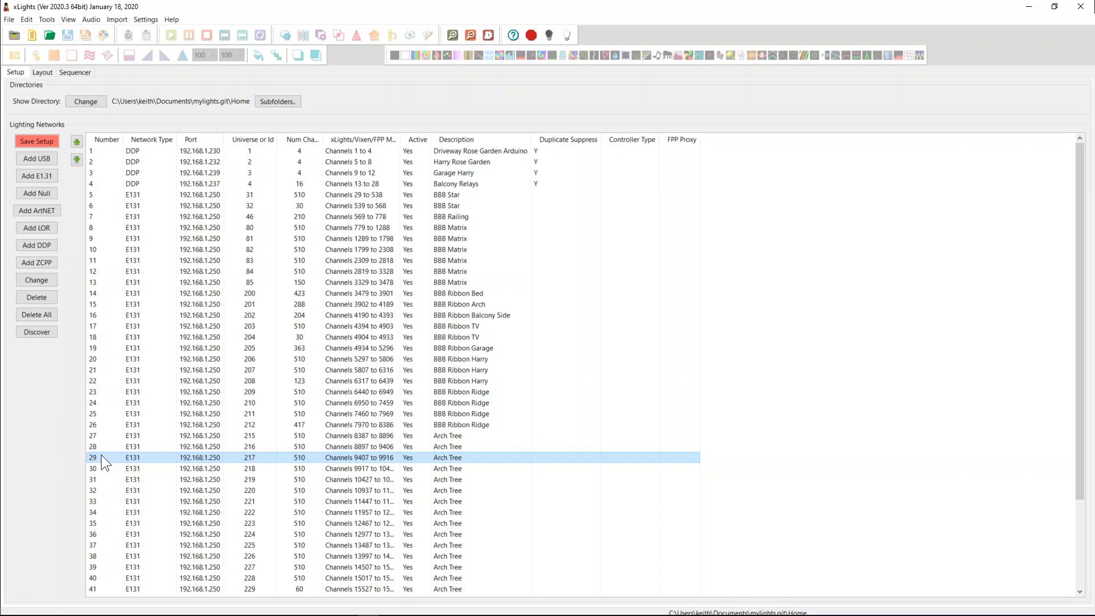
scroll(down, 3)
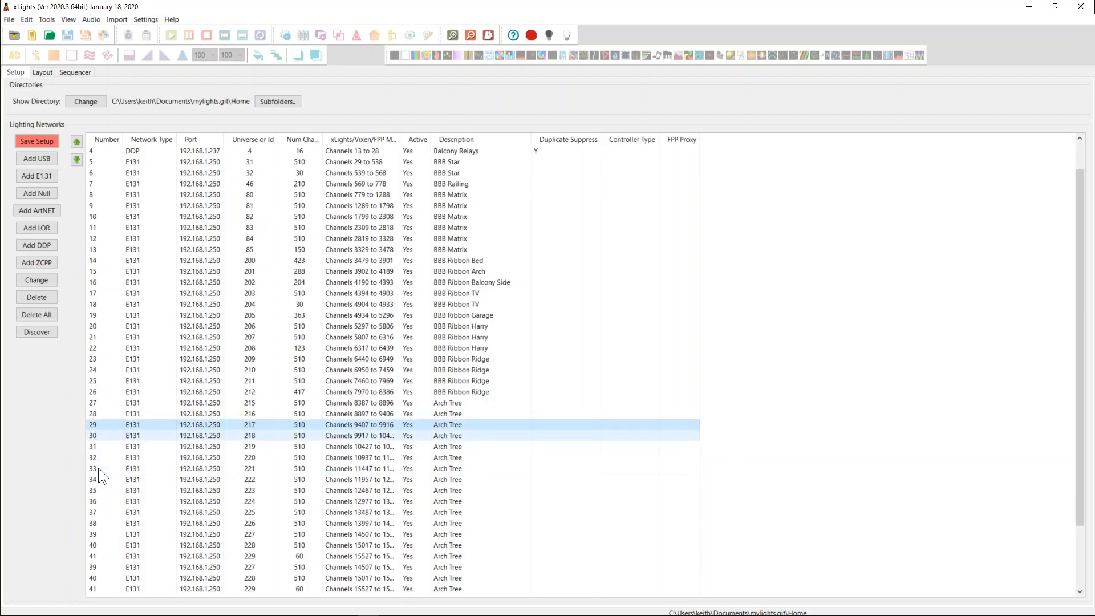
scroll(down, 3)
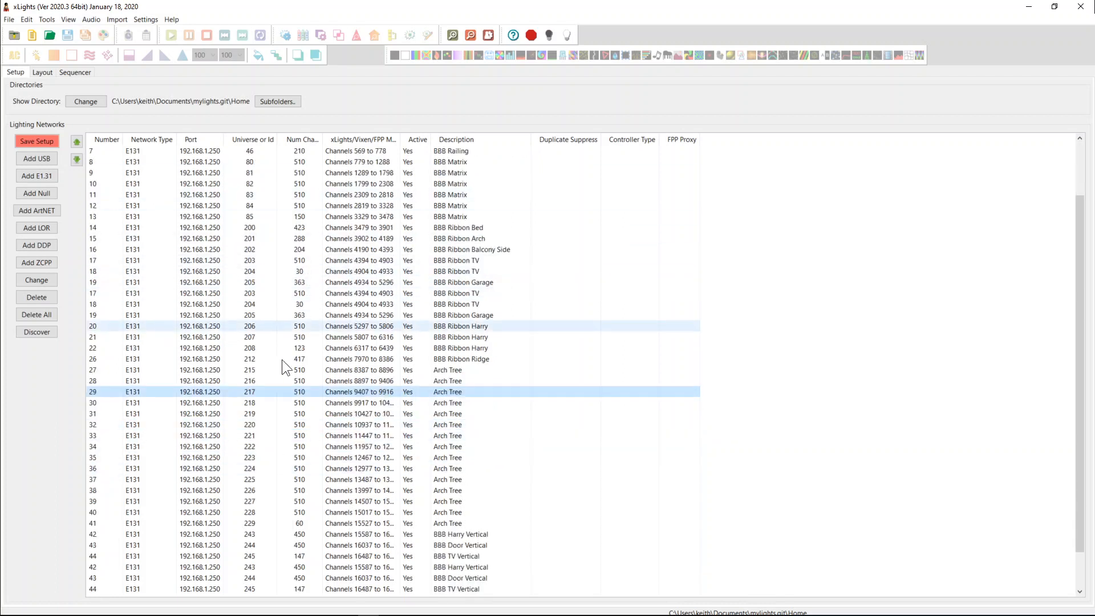
scroll(down, 3)
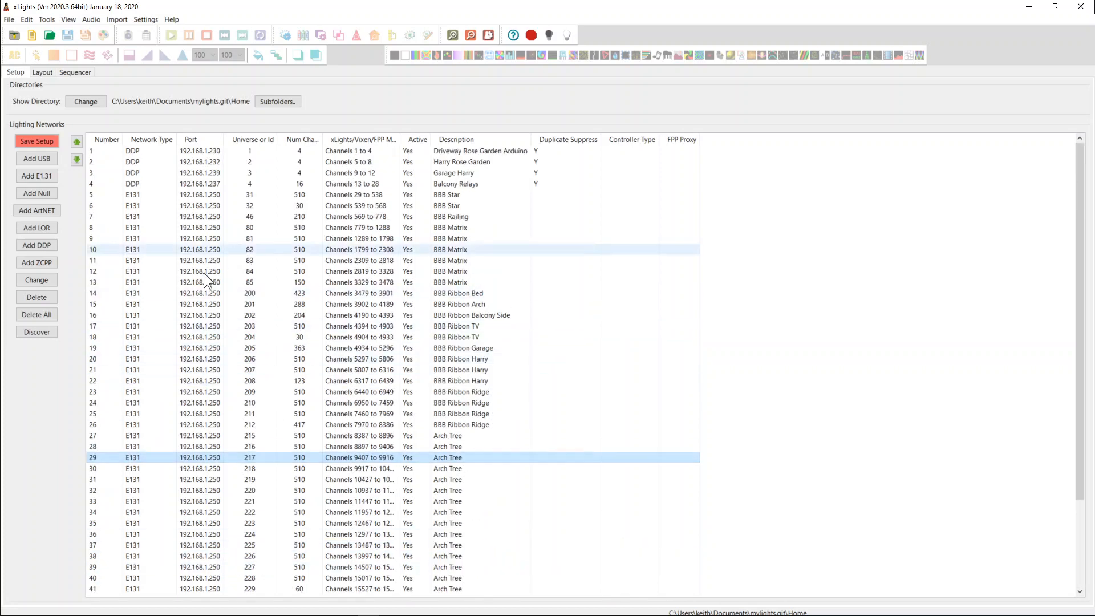
click(201, 337)
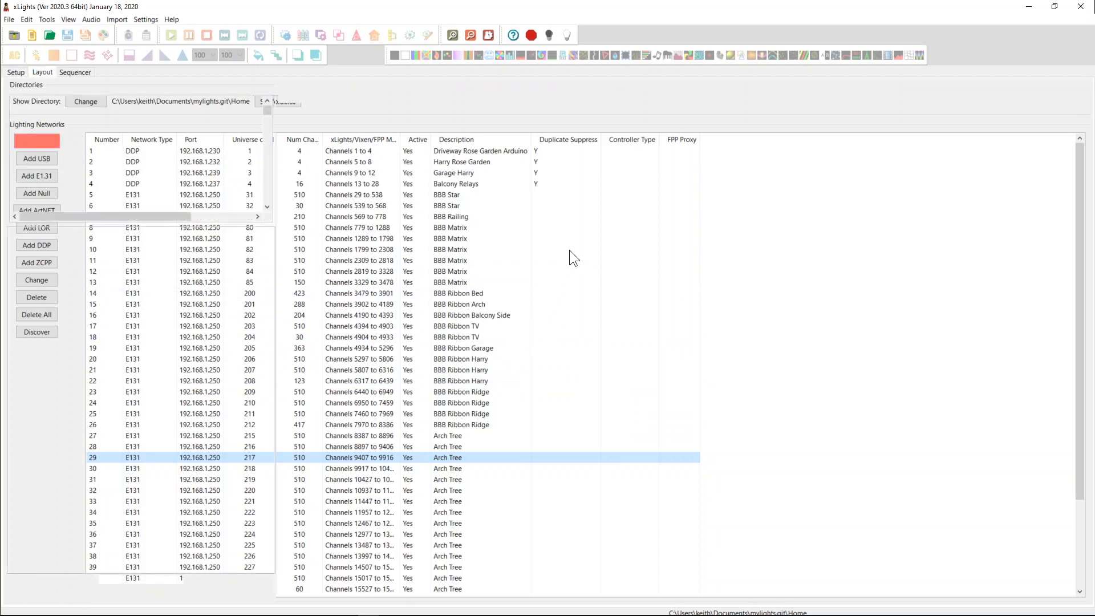
mouse_move(520, 210)
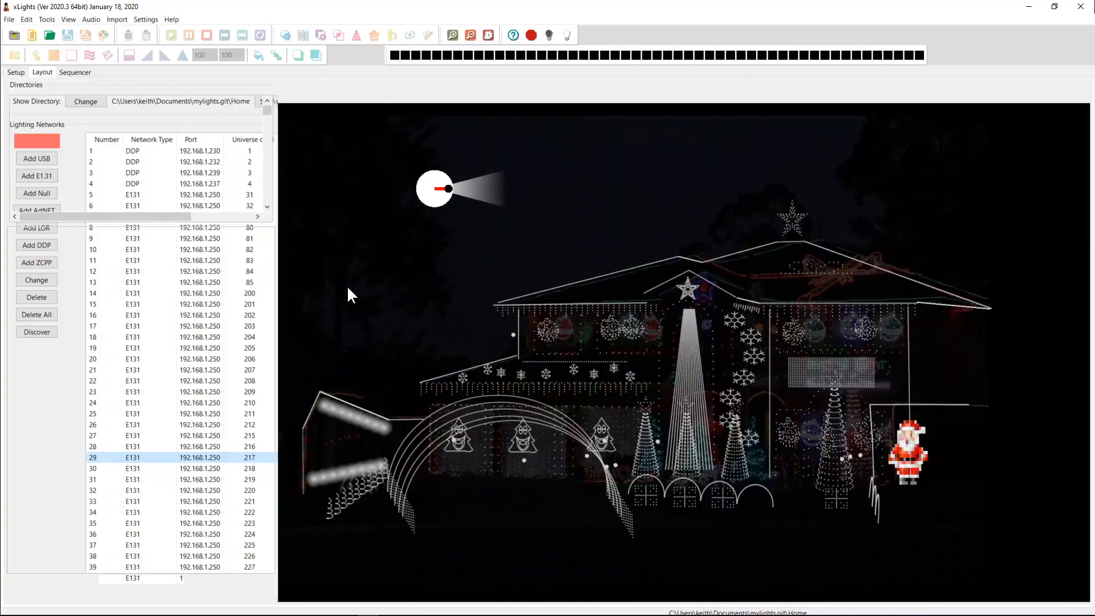
On the Layout, inspect the CE Bedroom model's Start Channel (#2000:1), then return to Setup
click(42, 72)
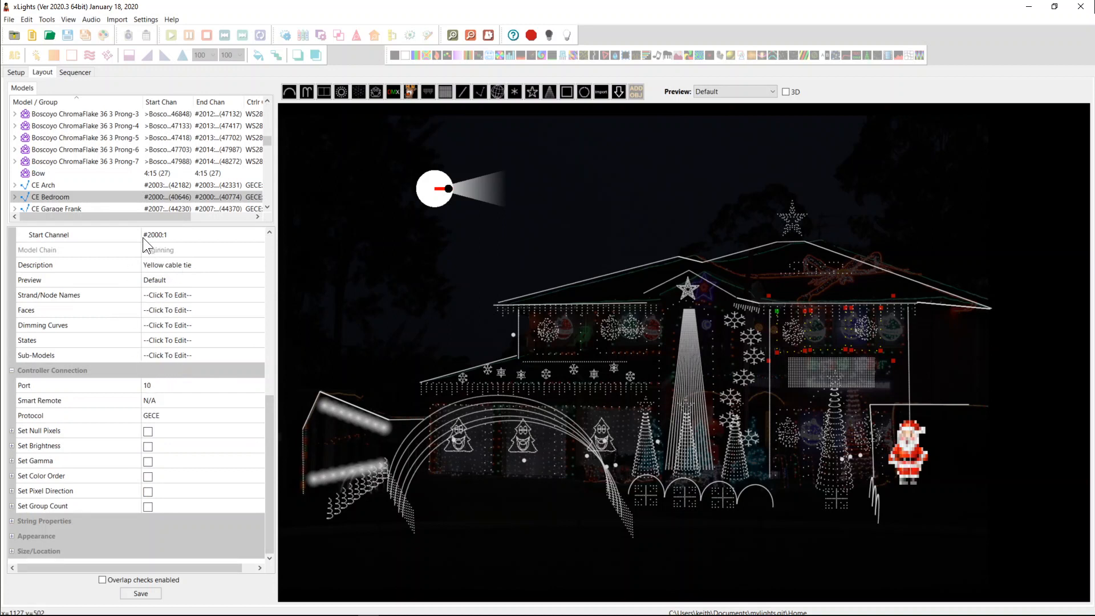
mouse_move(168, 241)
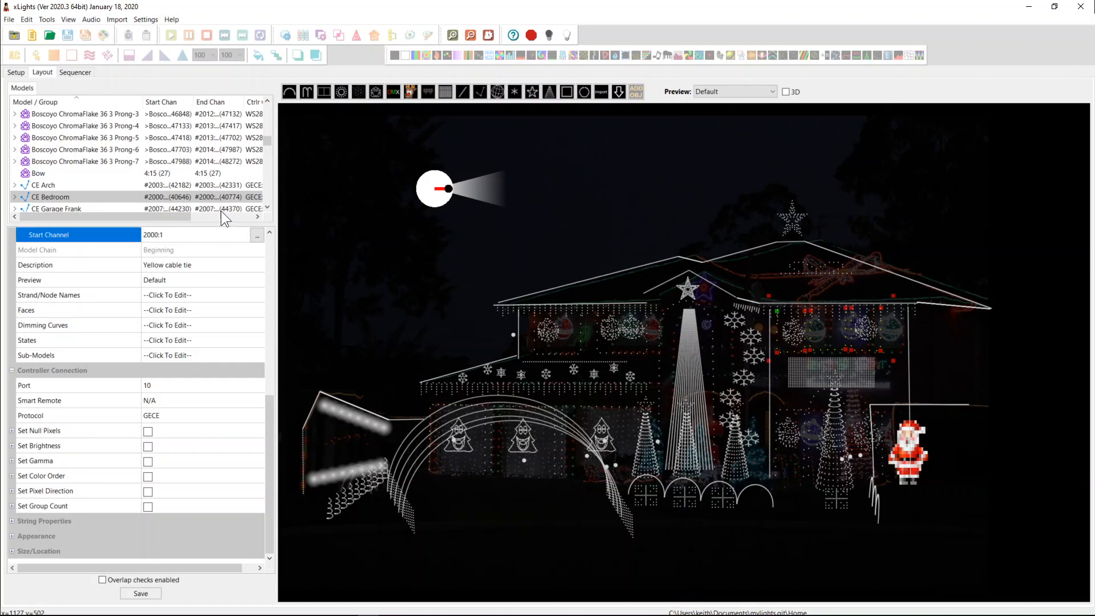
click(195, 235)
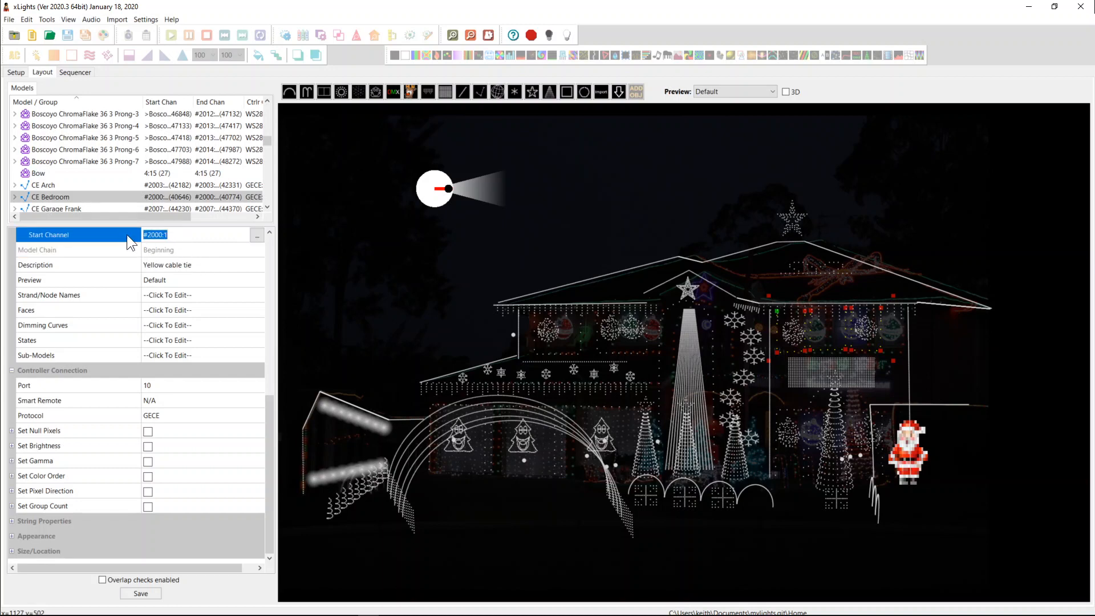
click(15, 72)
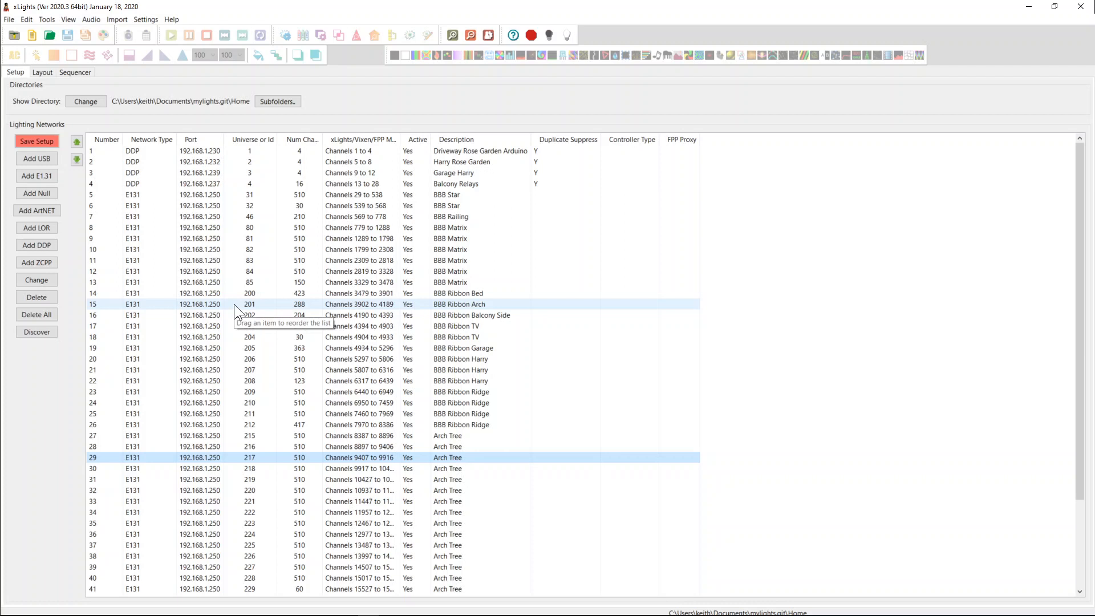
mouse_move(237, 310)
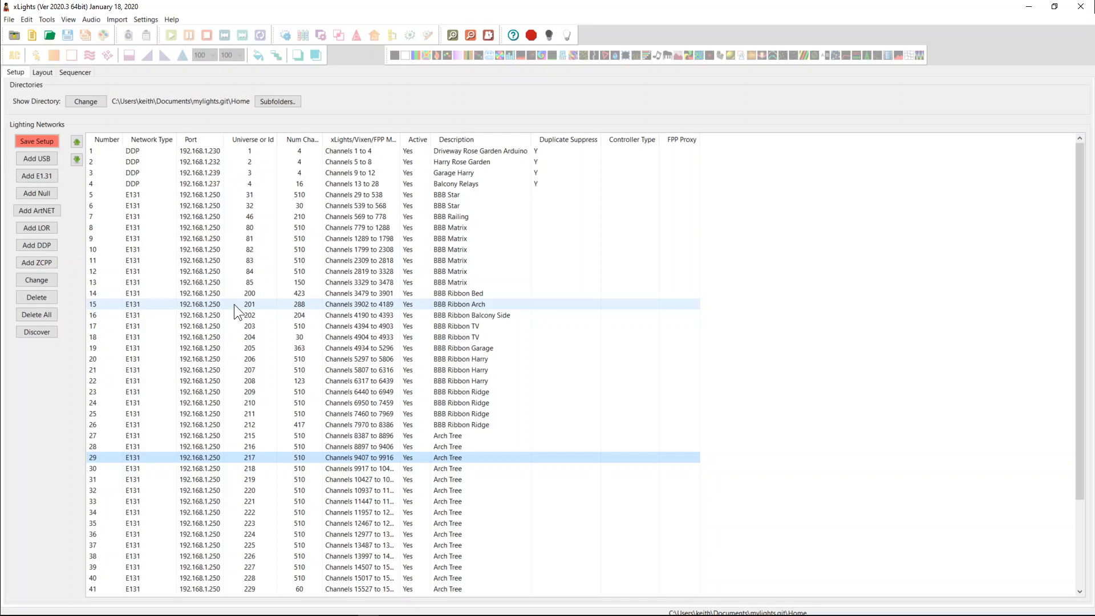
click(241, 359)
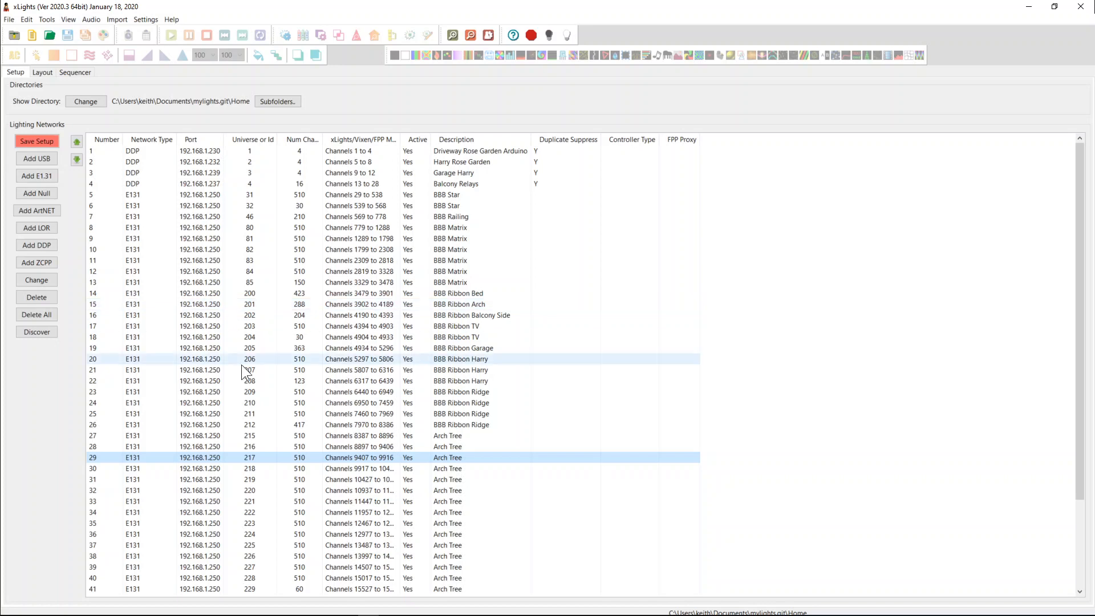
click(460, 347)
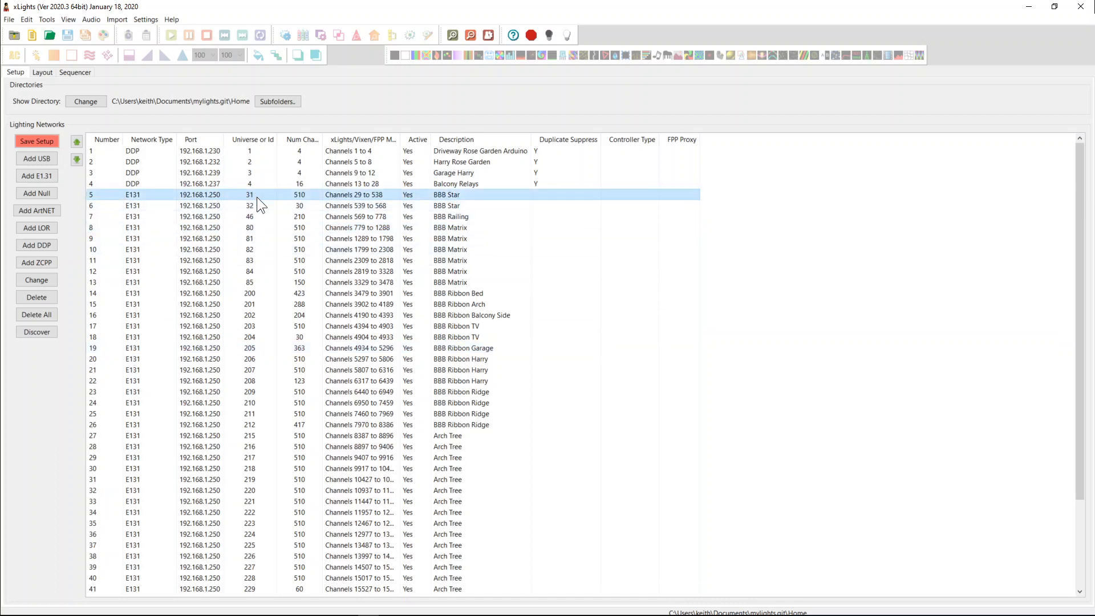
mouse_move(474, 201)
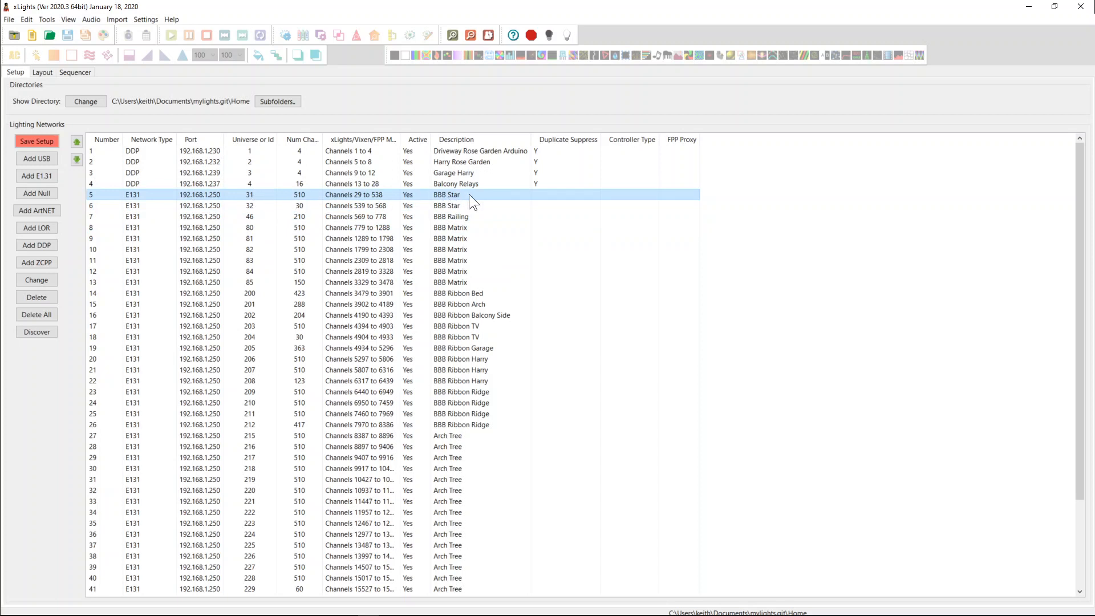
mouse_move(239, 198)
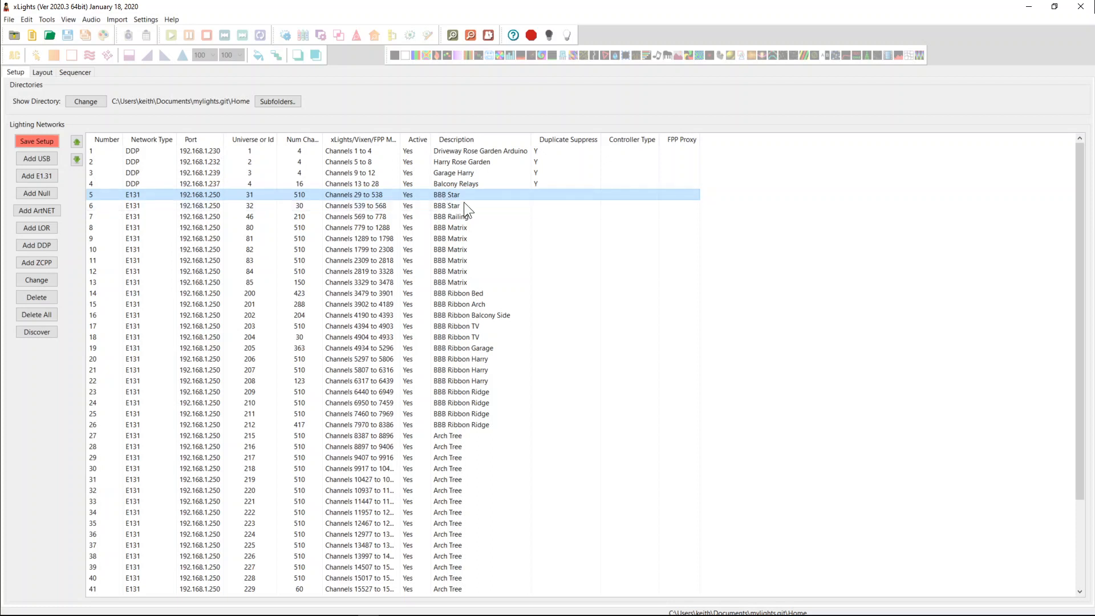
mouse_move(446, 203)
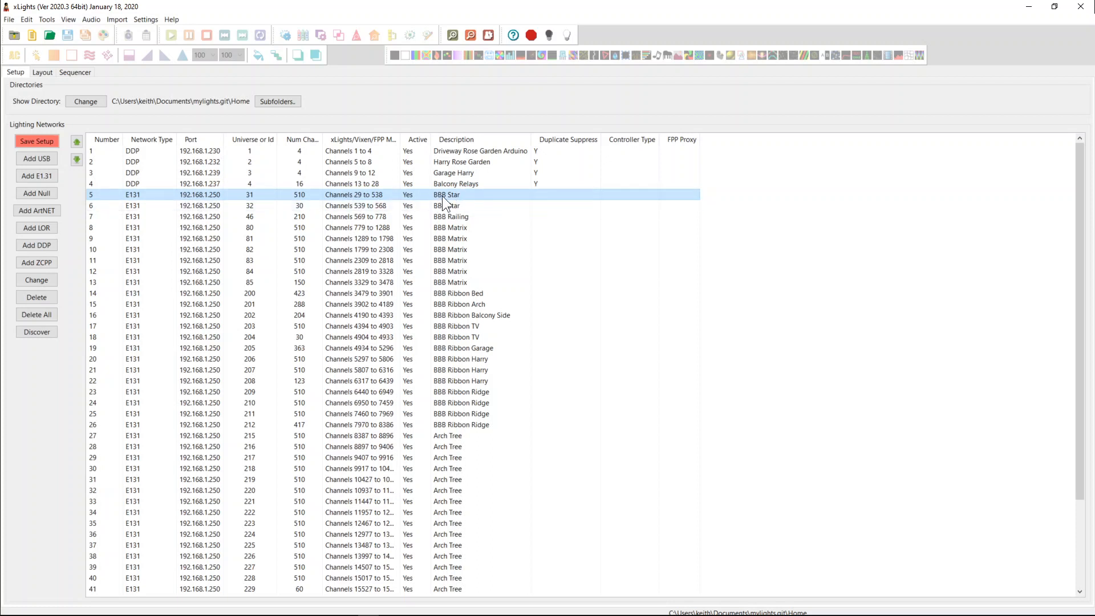
click(447, 205)
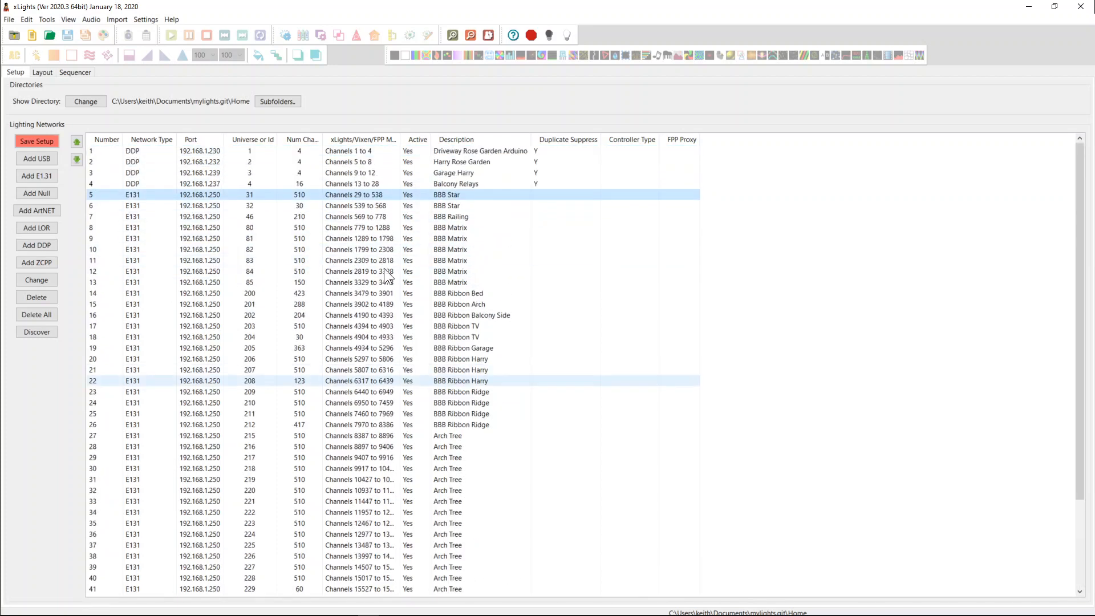
click(457, 326)
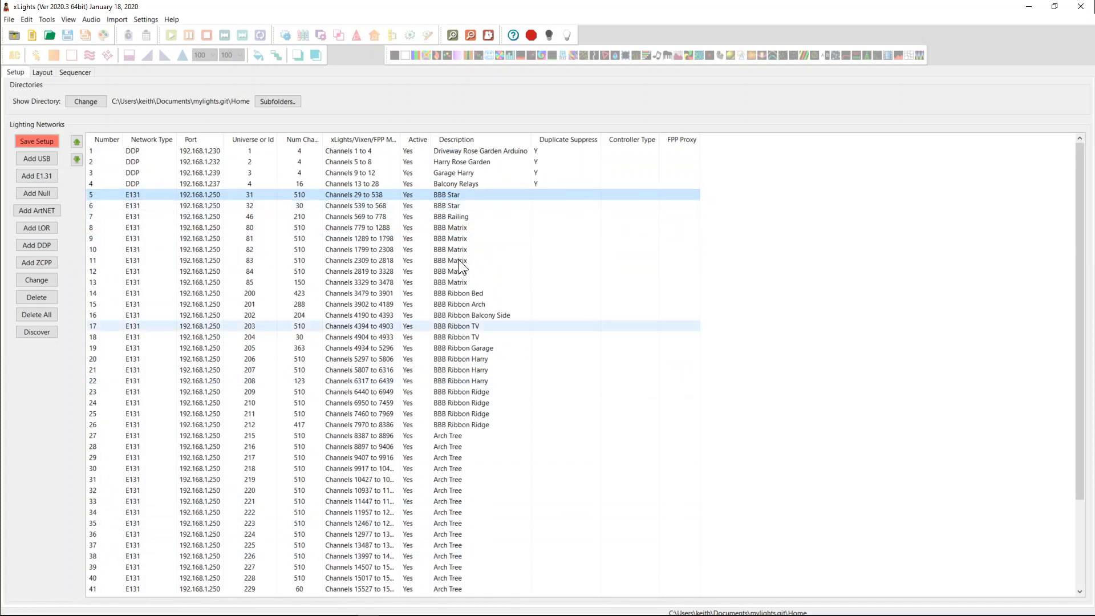
click(447, 467)
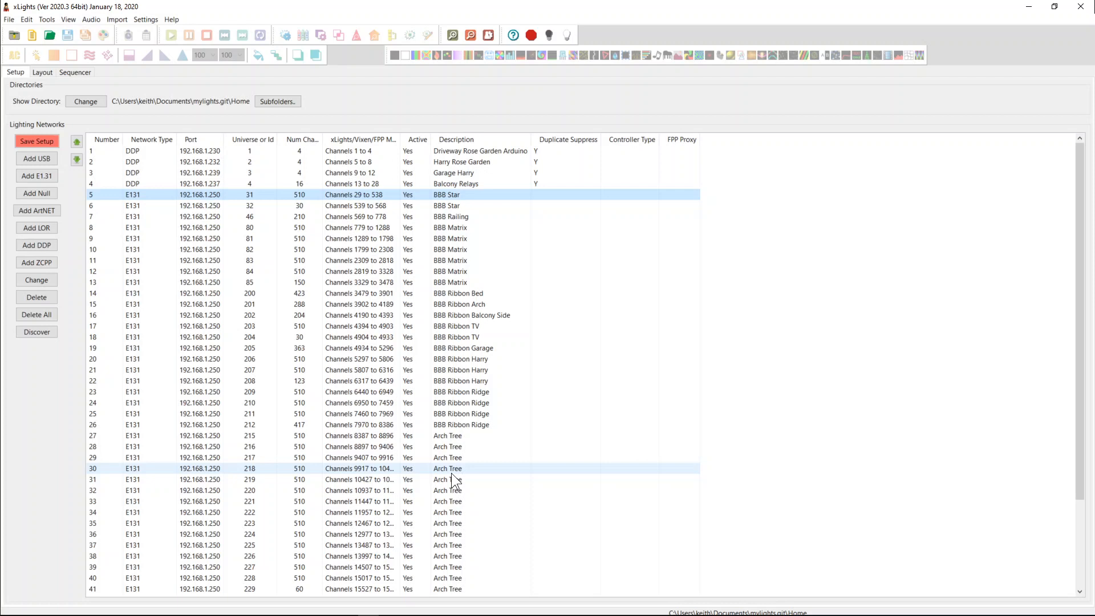
click(203, 359)
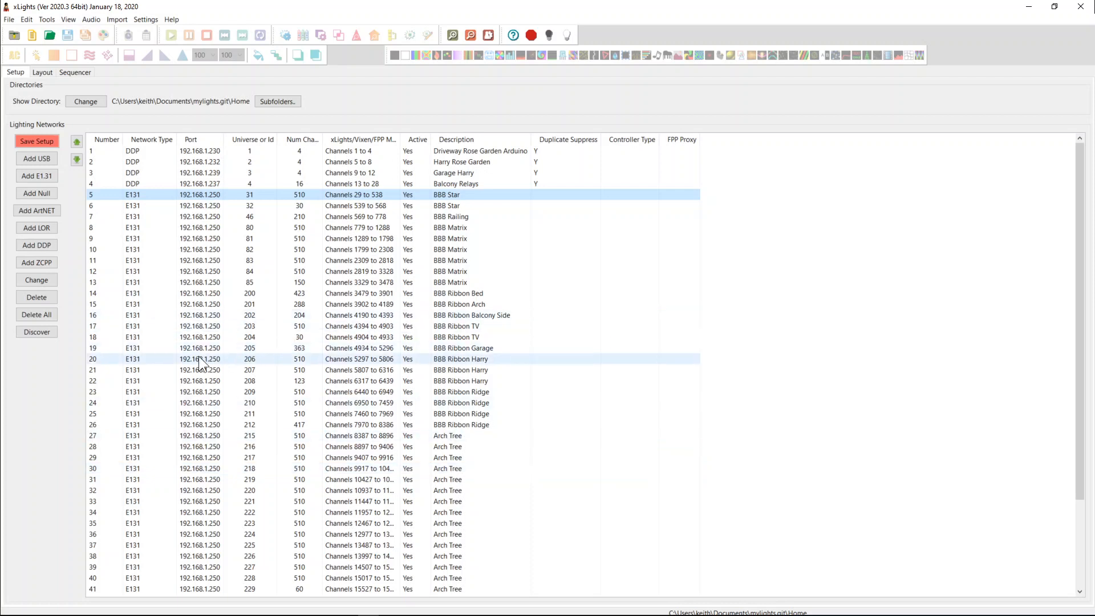
click(247, 293)
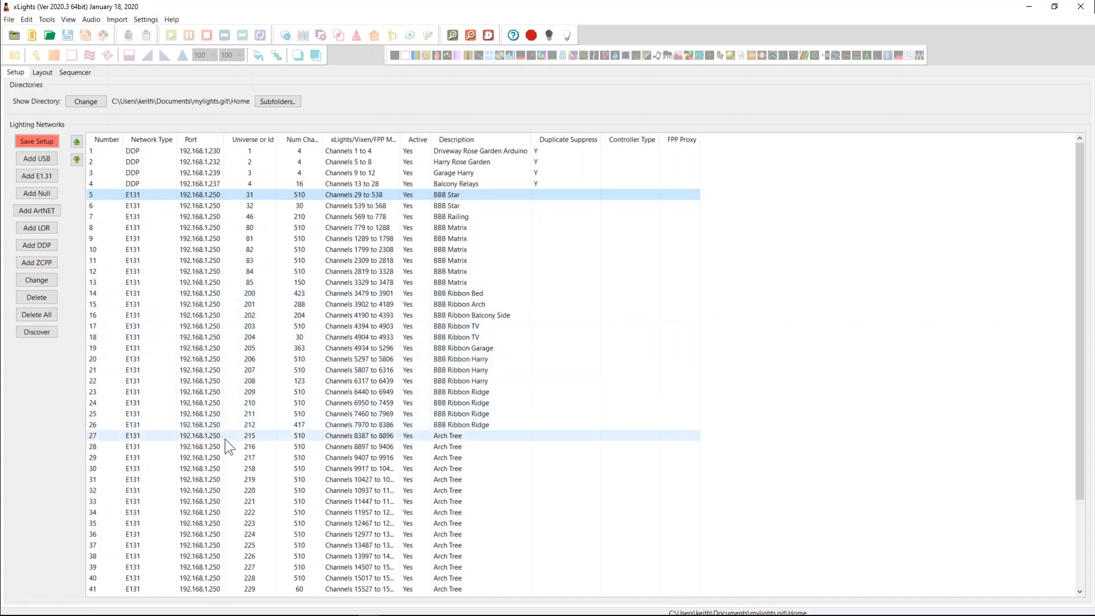
scroll(down, 3)
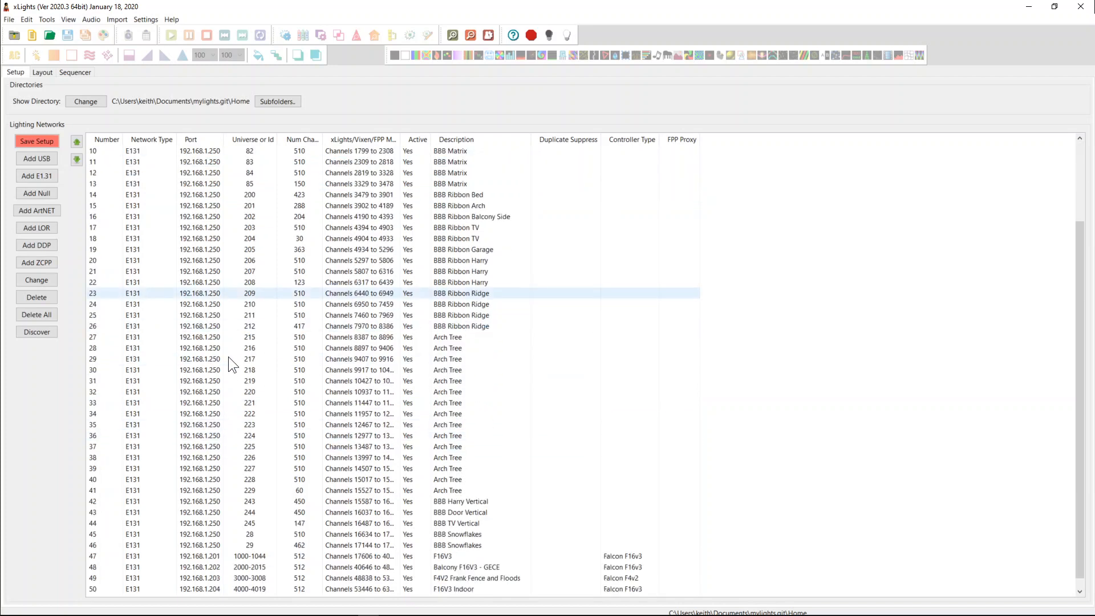
scroll(down, 3)
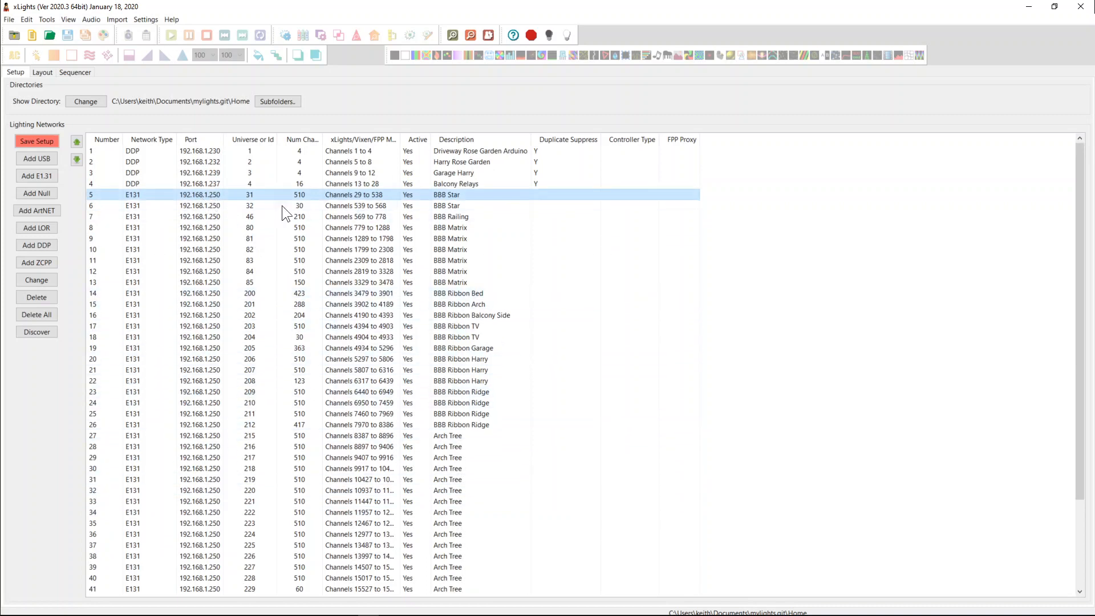
click(272, 413)
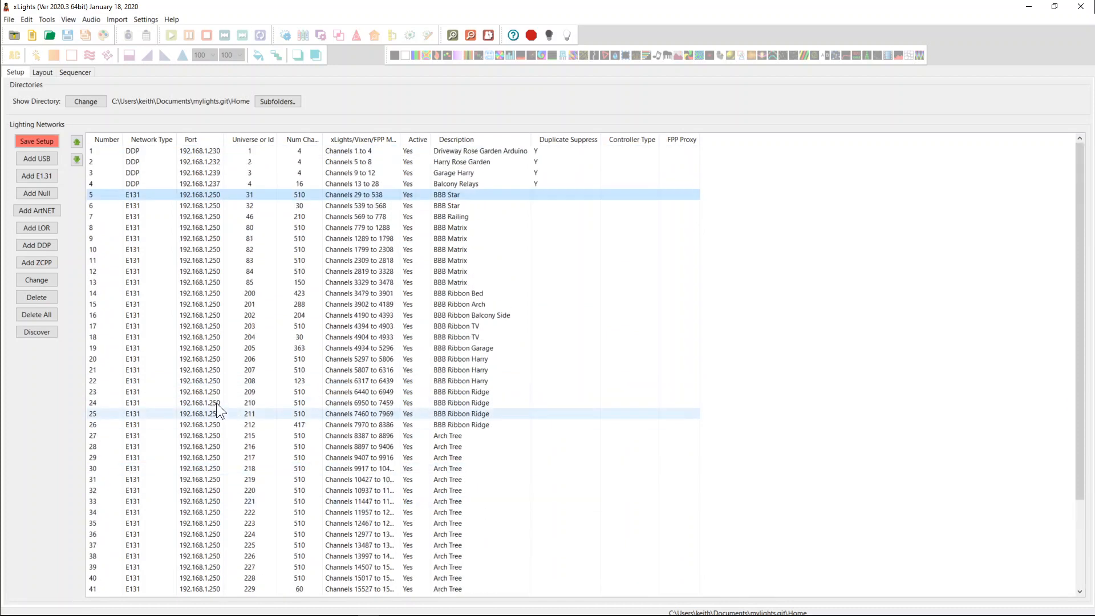
click(203, 238)
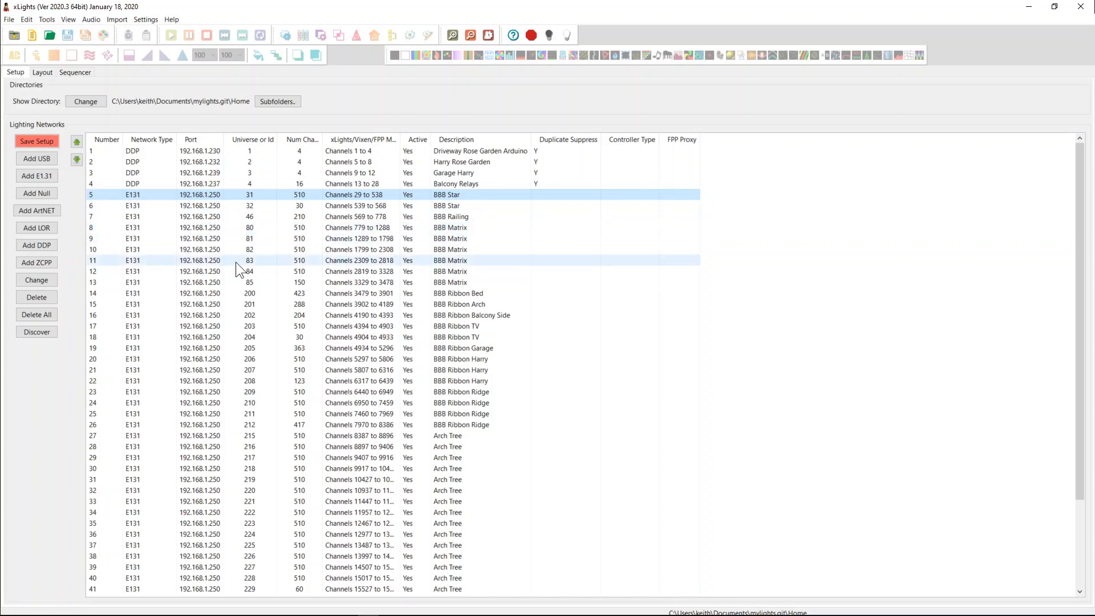
click(200, 303)
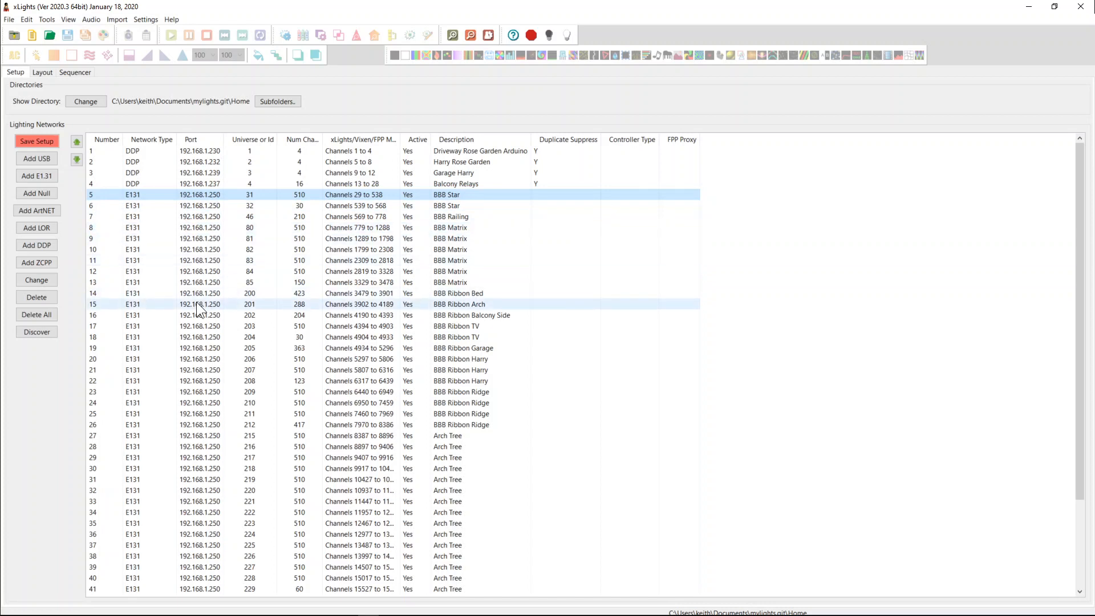